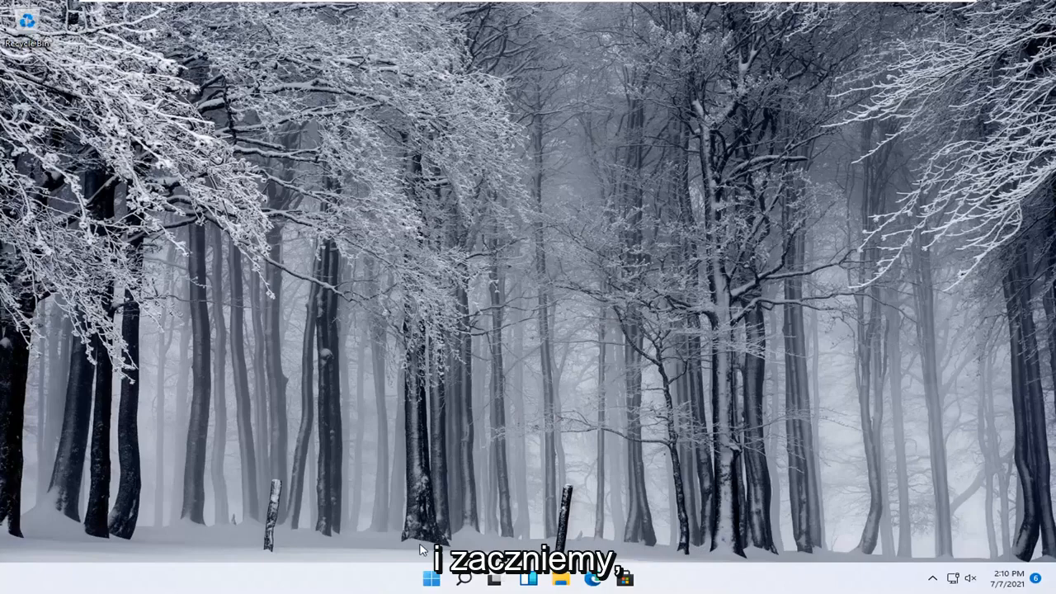
Open Settings and go to Bluetooth & devices > Printers & scanners.
right_click(429, 578)
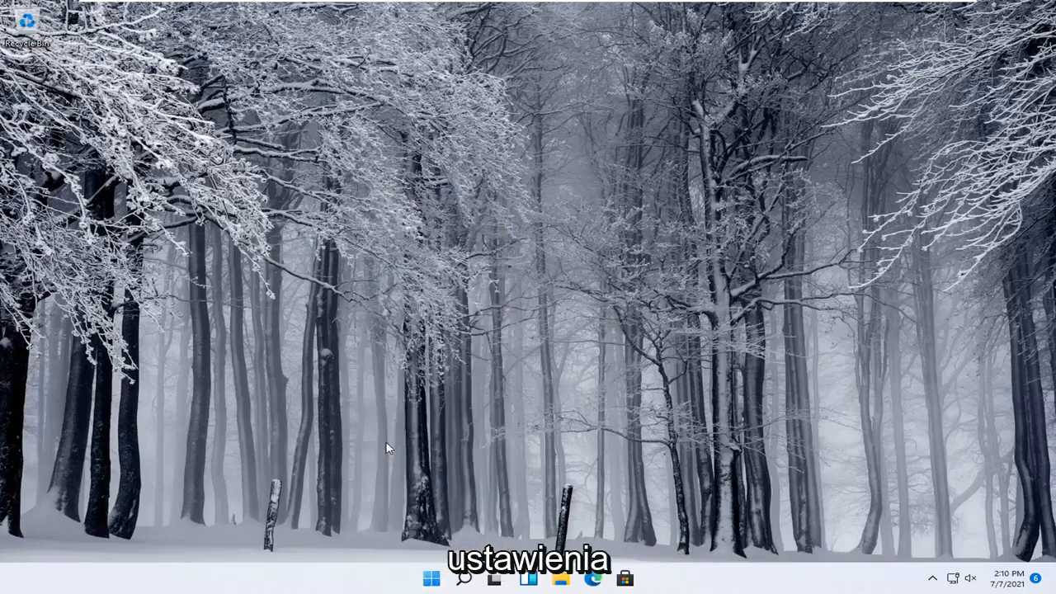
left_click(494, 577)
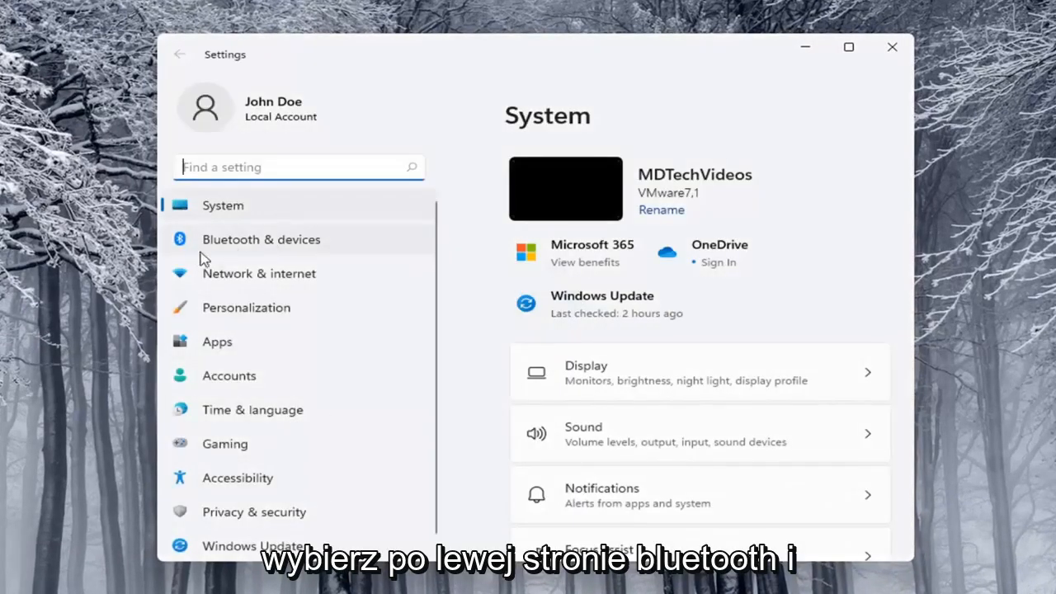
left_click(260, 240)
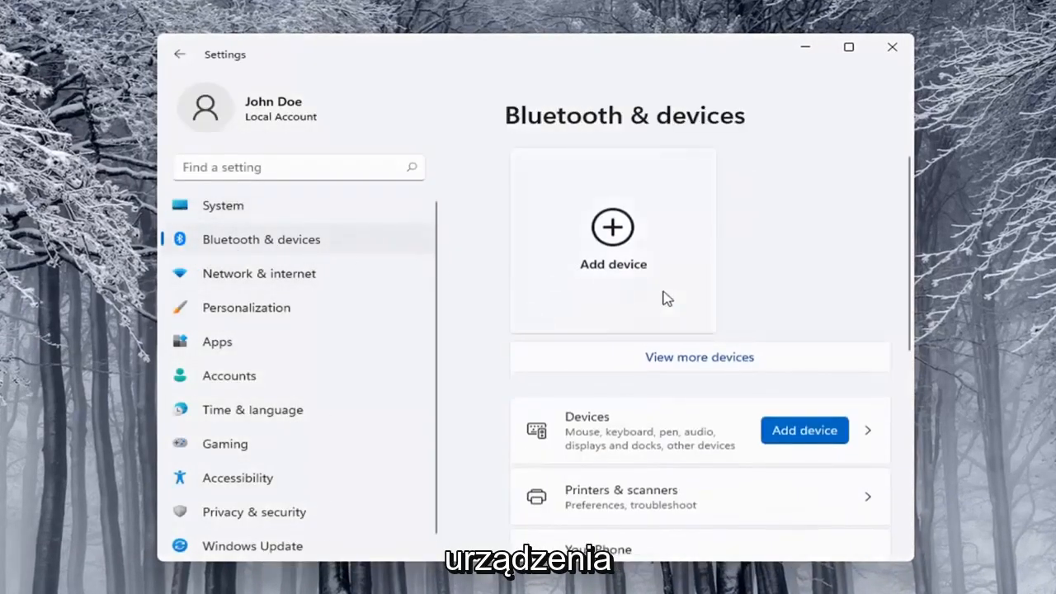
scroll("down", 3)
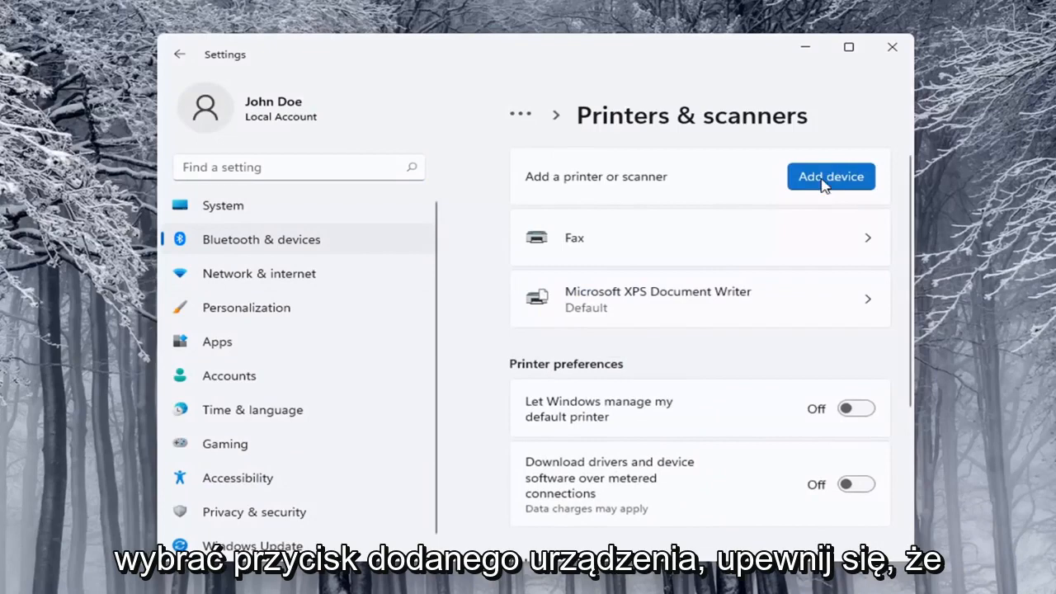
Start an Add device printer scan and choose Add manually.
left_click(831, 175)
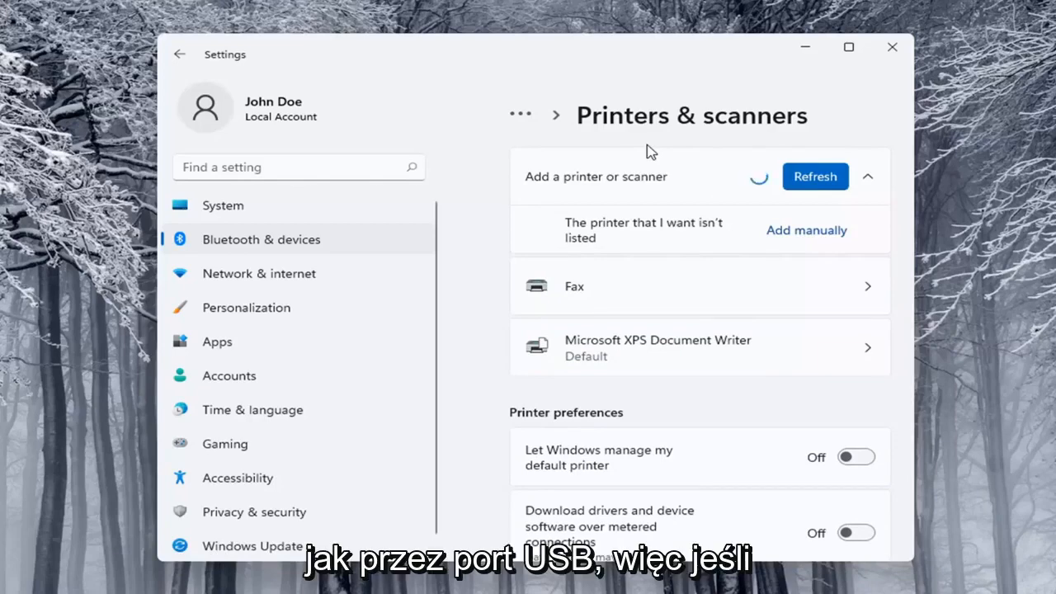
mouse_move(693, 229)
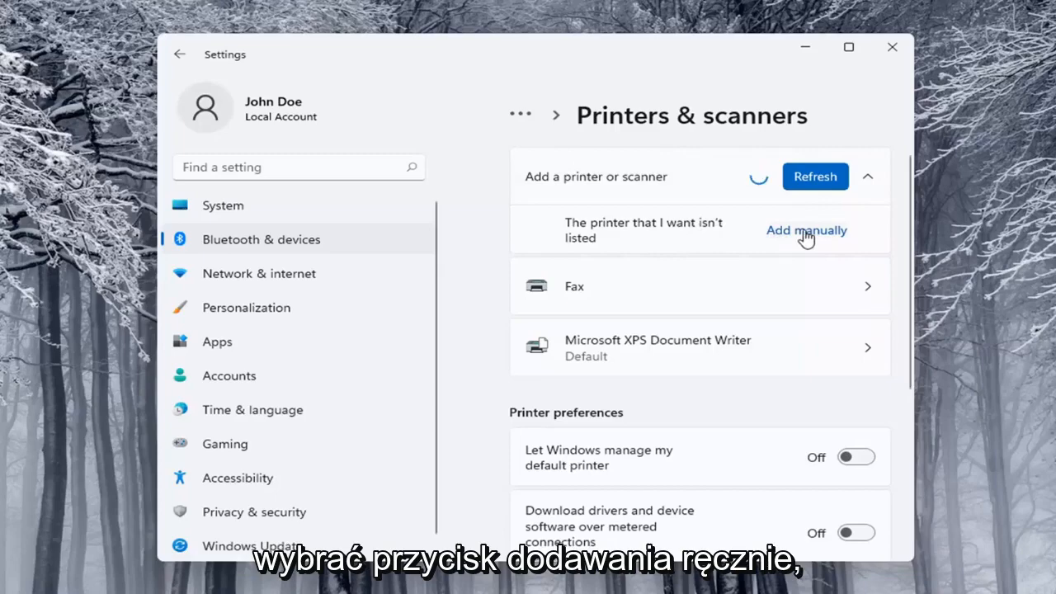
left_click(806, 230)
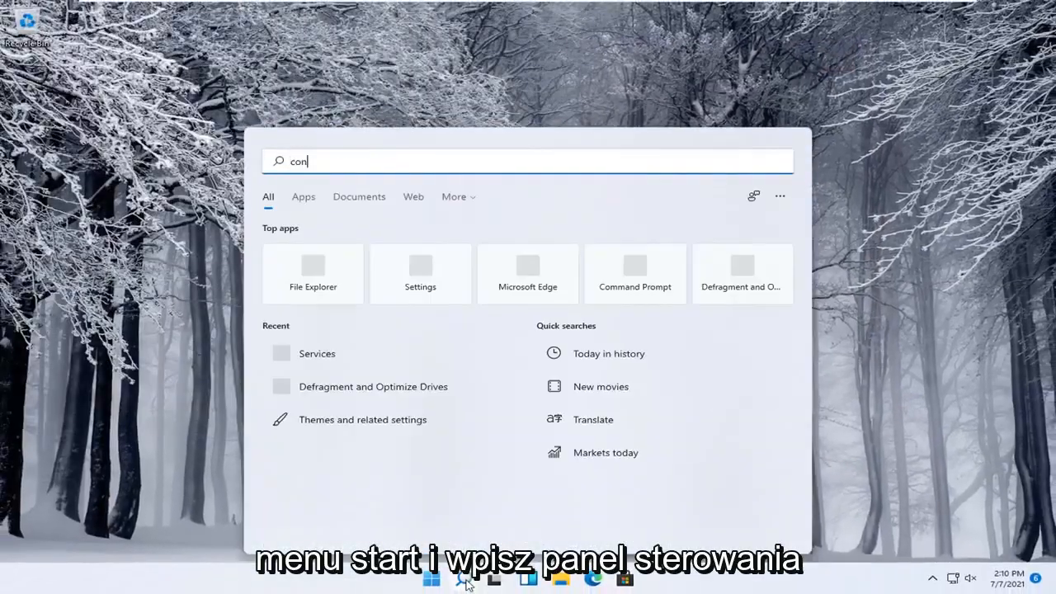
Open Control Panel in Category view and cancel the Add a device search.
type("trol panel")
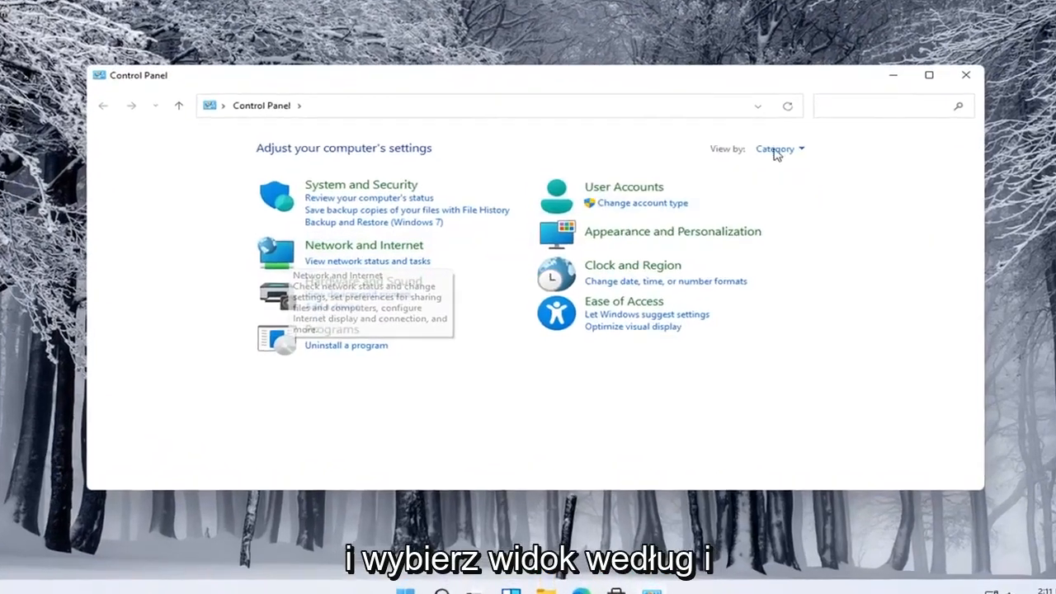
left_click(776, 149)
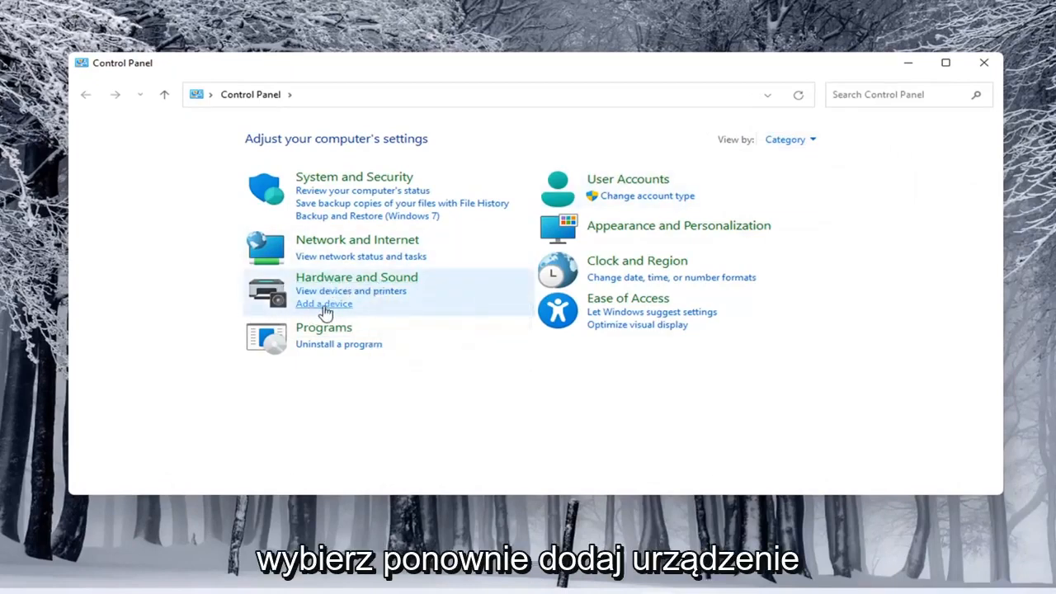
left_click(323, 304)
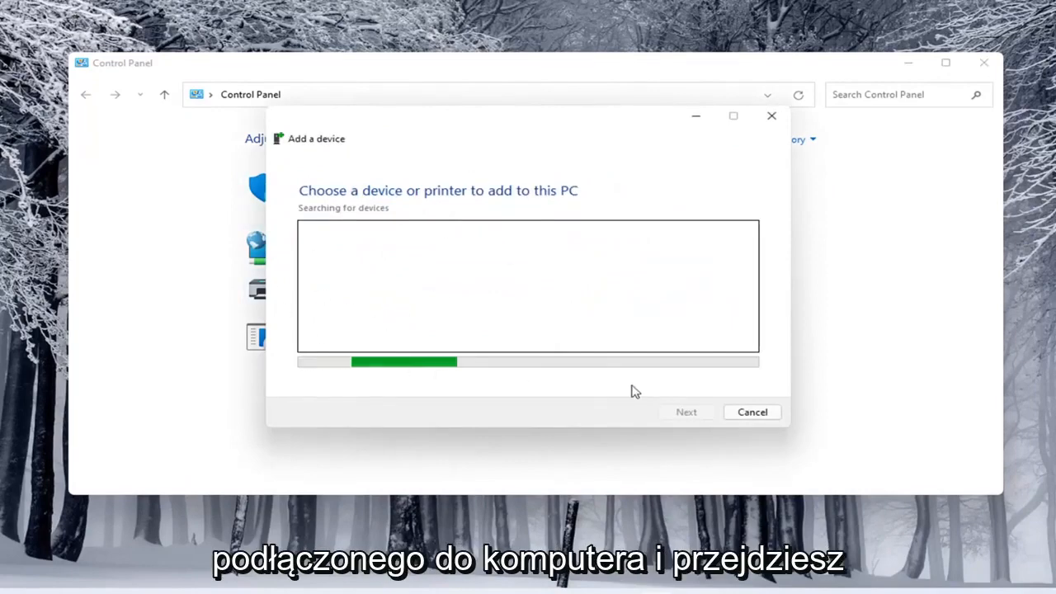
left_click(751, 412)
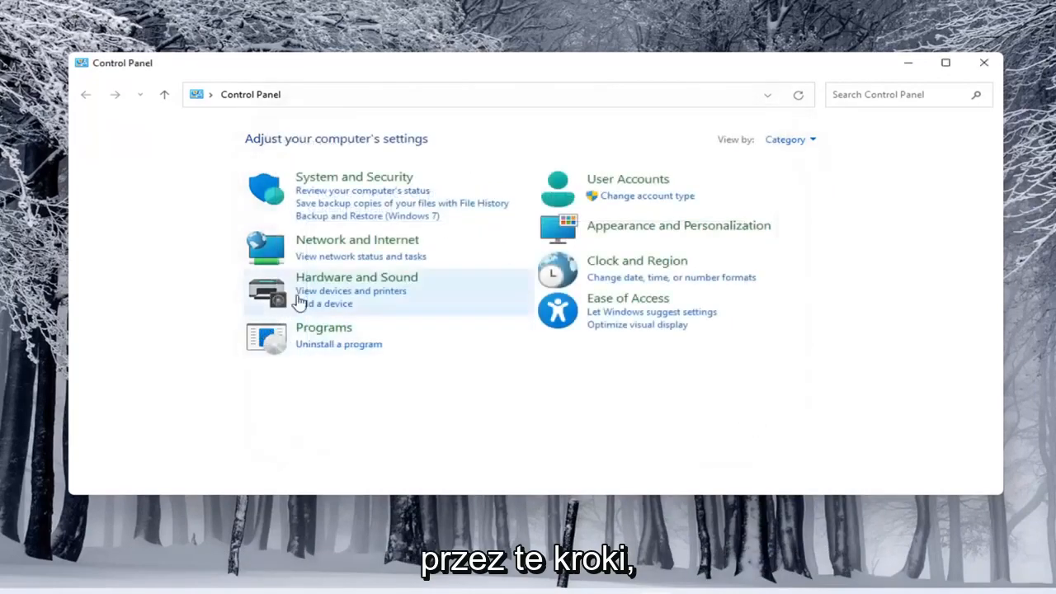
Go to Hardware and Sound > Devices and Printers and start Add a printer.
left_click(356, 277)
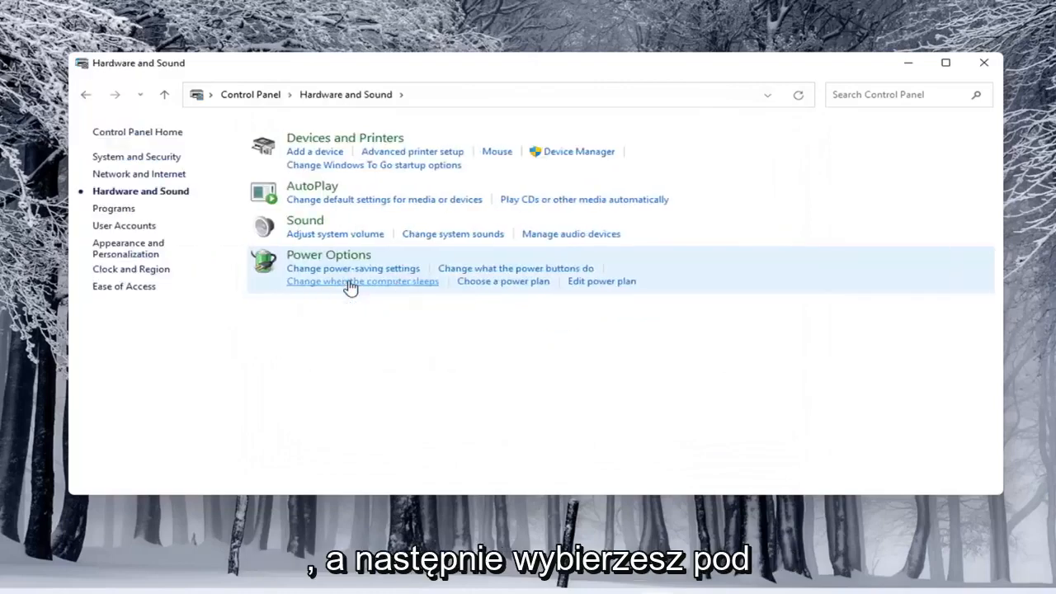
mouse_move(345, 138)
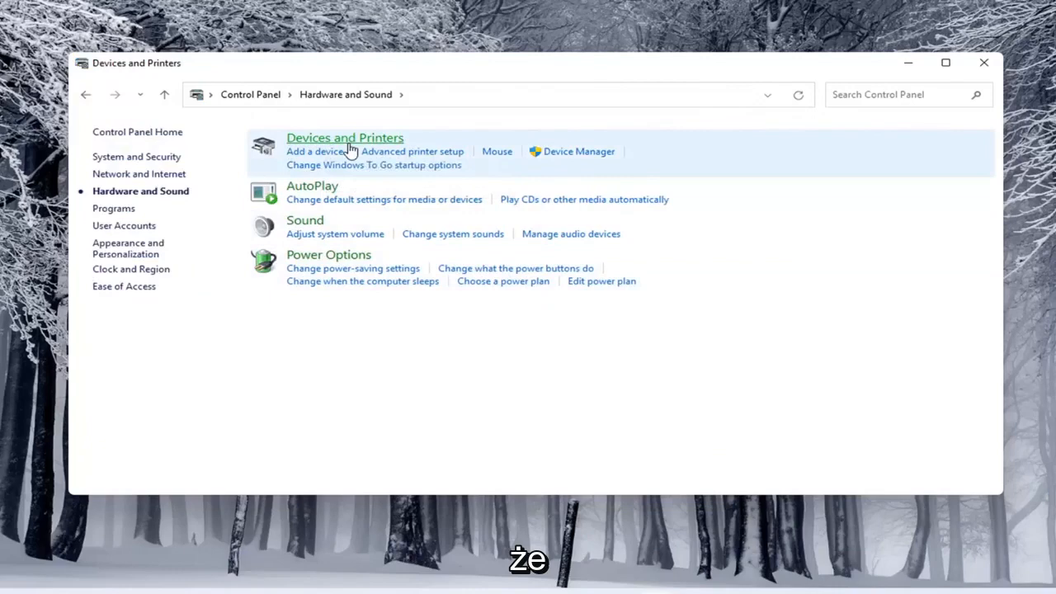
left_click(345, 137)
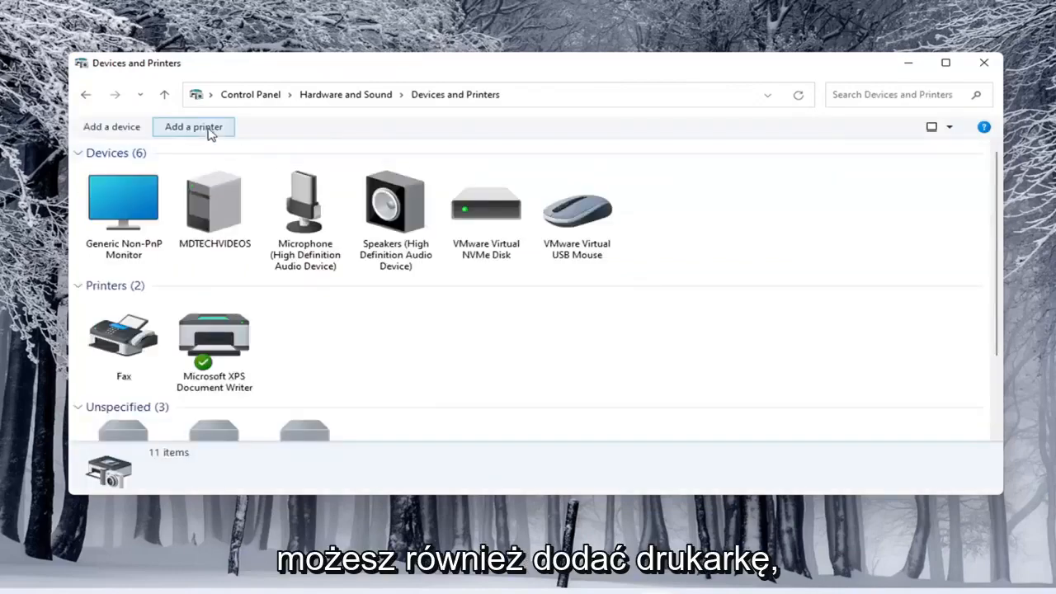
left_click(193, 126)
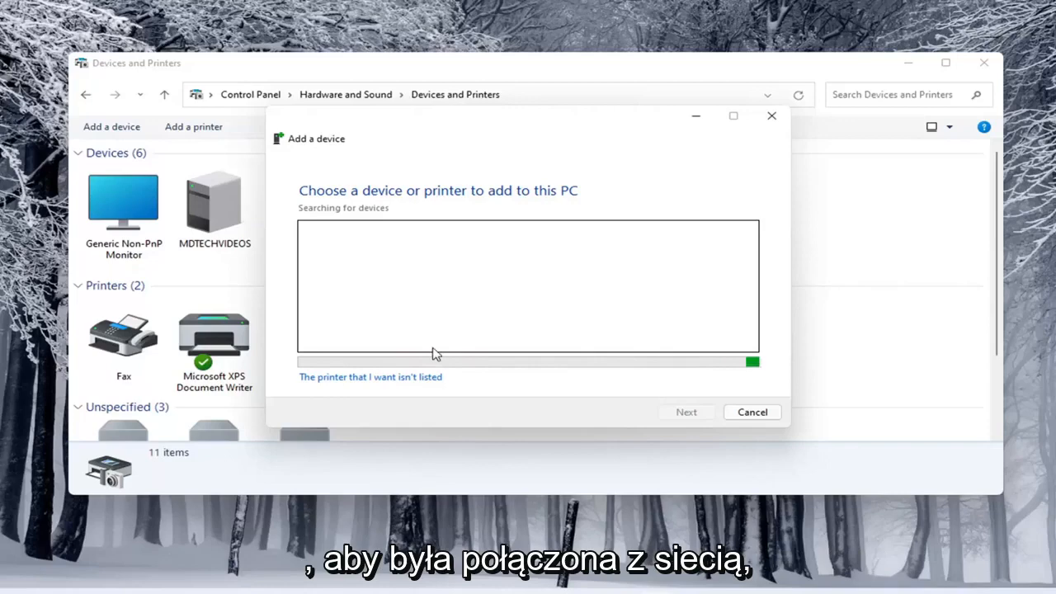
mouse_move(410, 228)
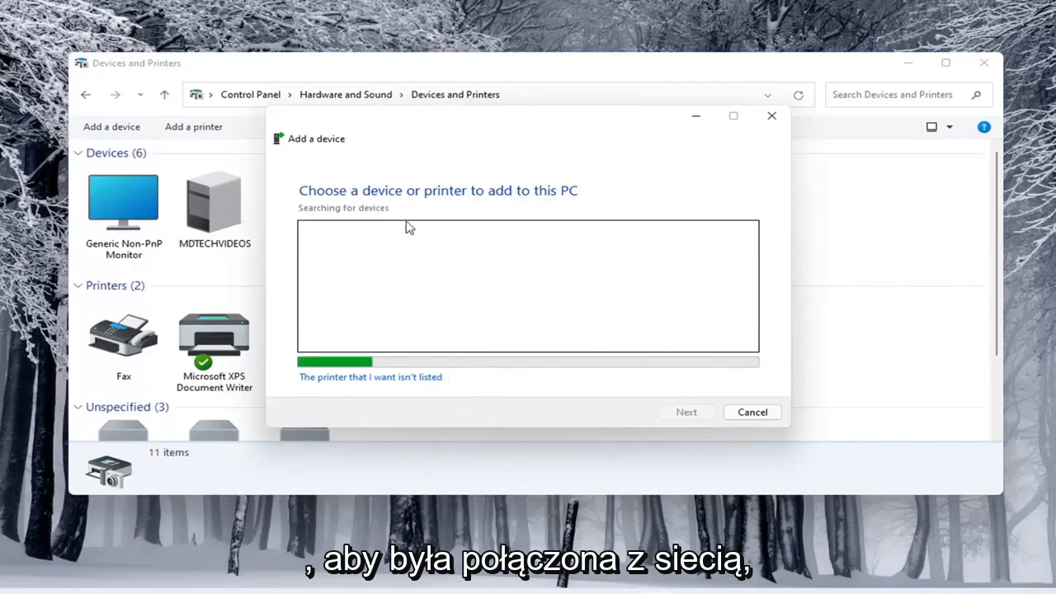
mouse_move(346, 307)
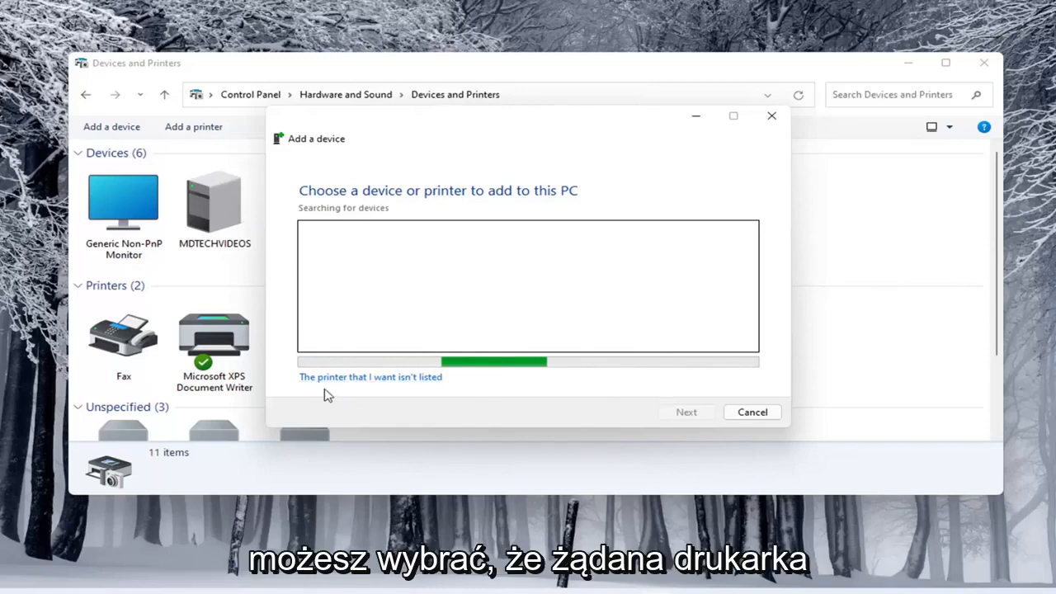
mouse_move(381, 382)
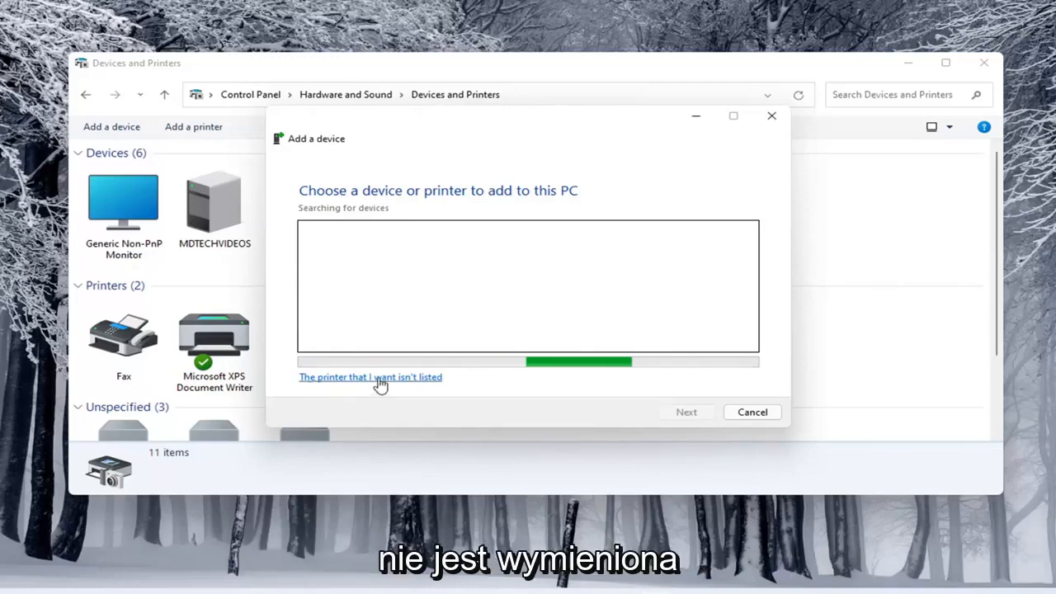
Choose 'The printer that I want isn't listed' in the Add a device dialog.
left_click(370, 377)
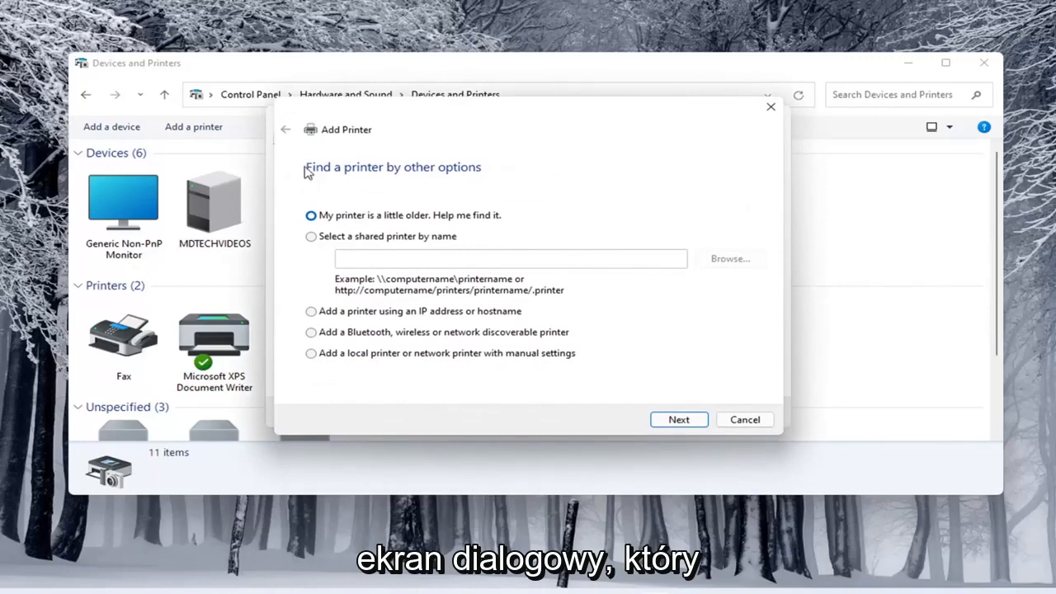
mouse_move(468, 133)
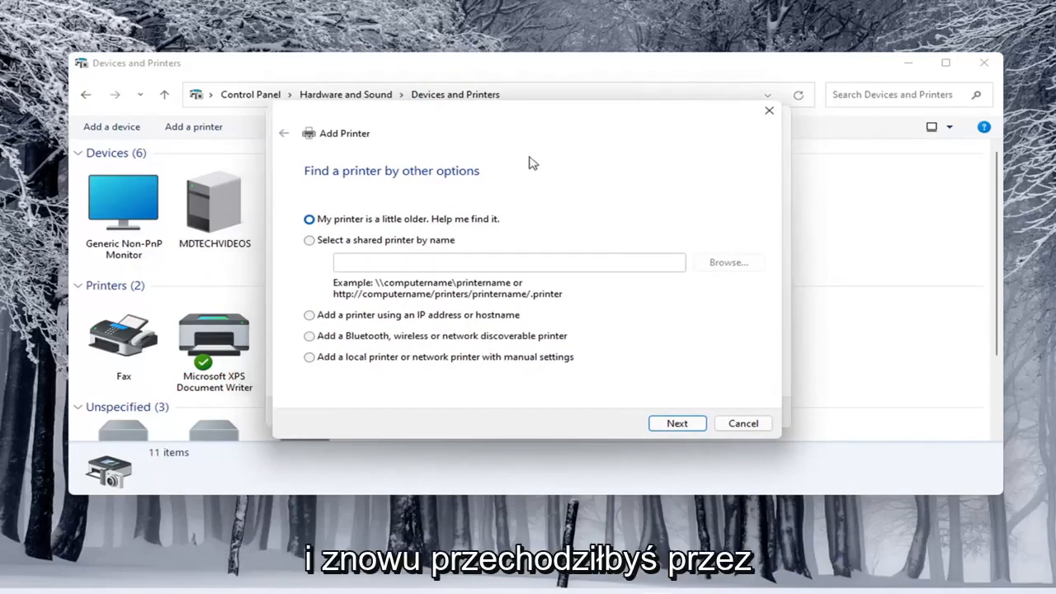
mouse_move(417, 161)
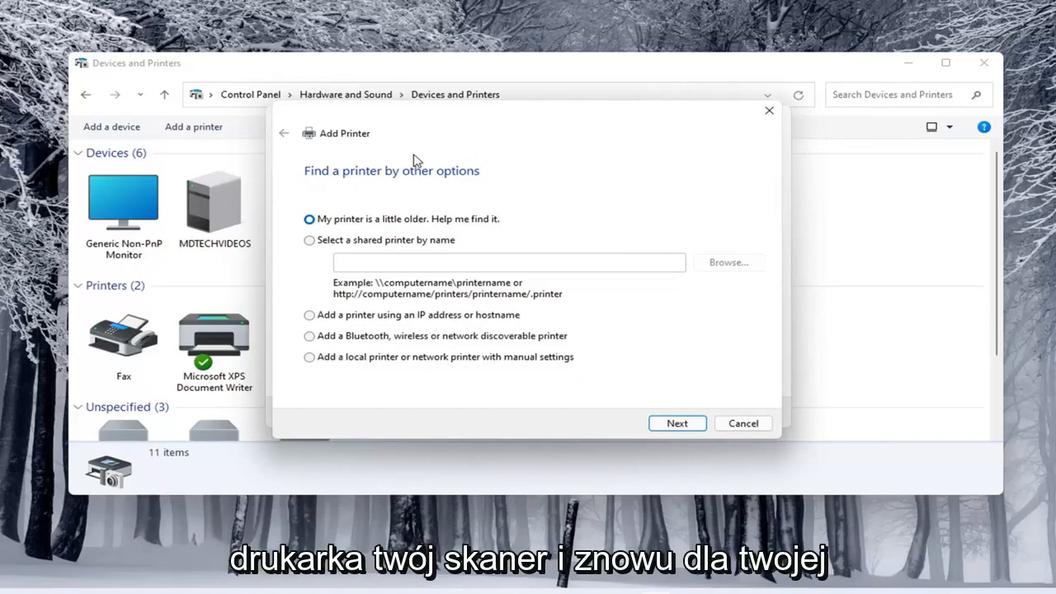
mouse_move(328, 281)
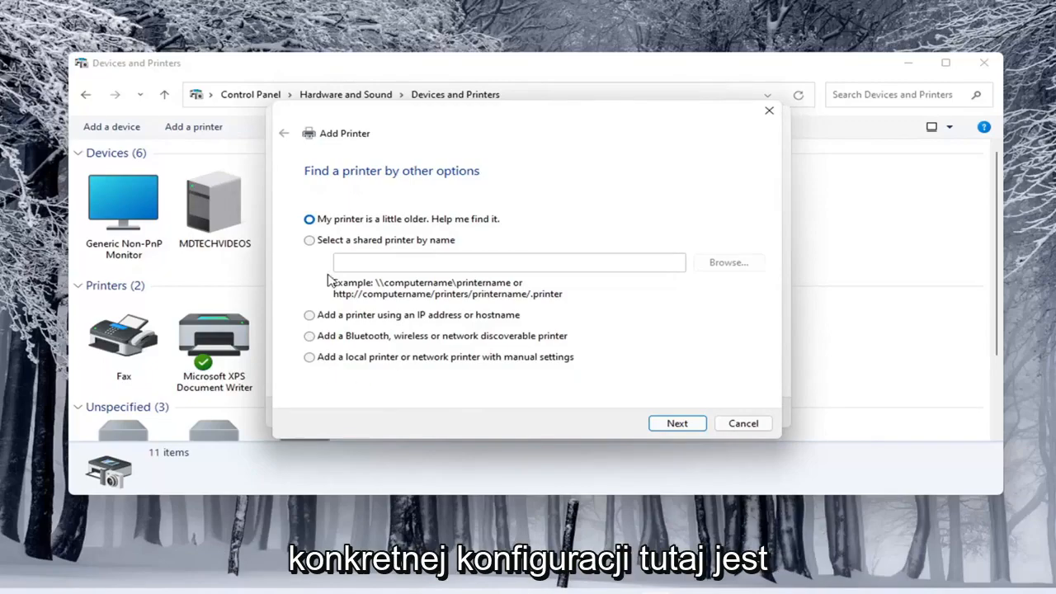